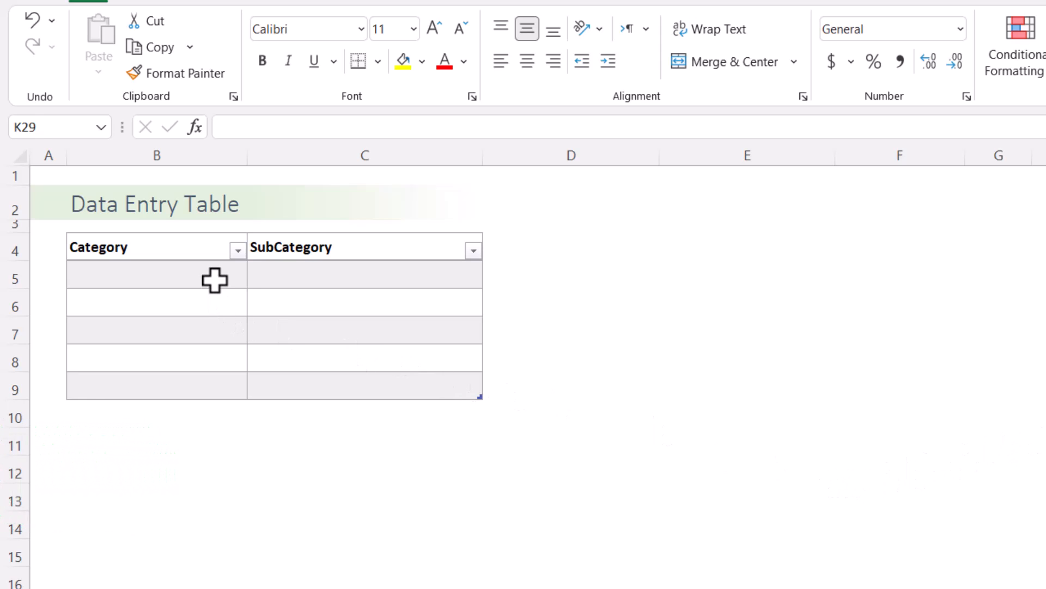
Pick Cell phones in B5 and Smart phones & PDAs in C5 from the drop-downs
left_click(256, 278)
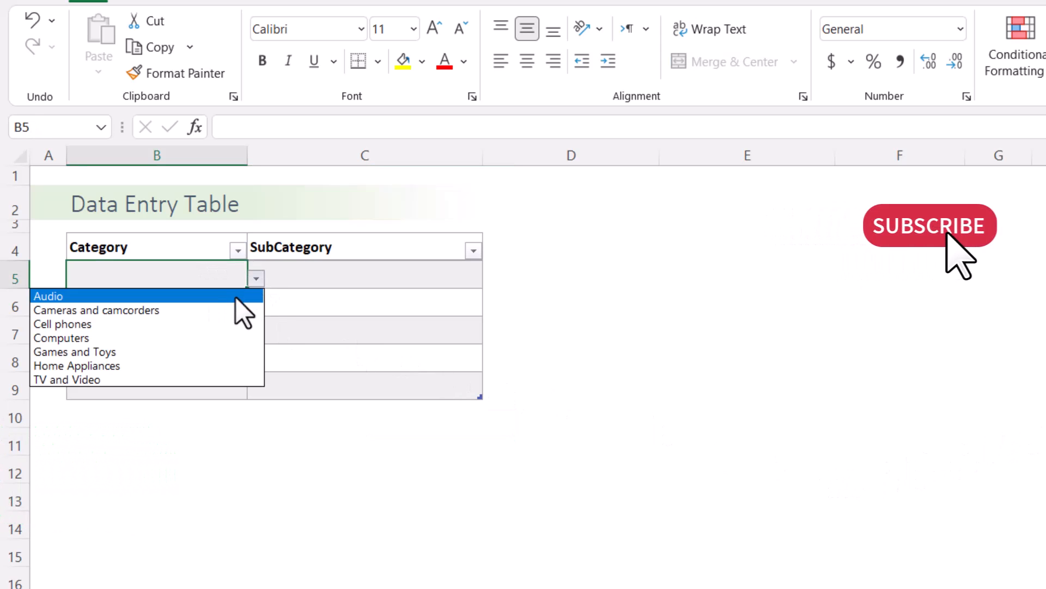
left_click(62, 324)
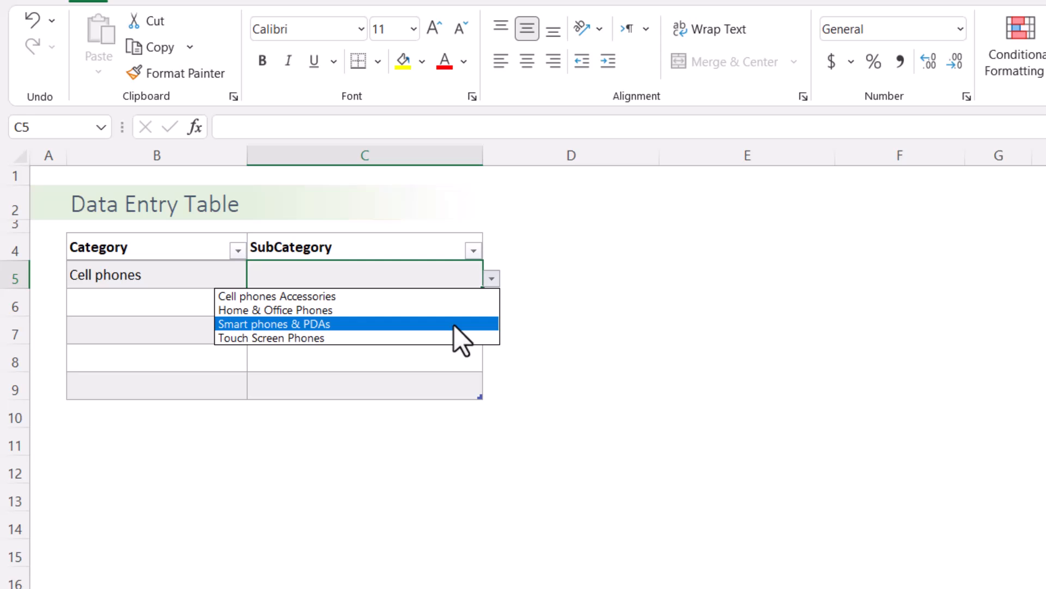
left_click(274, 324)
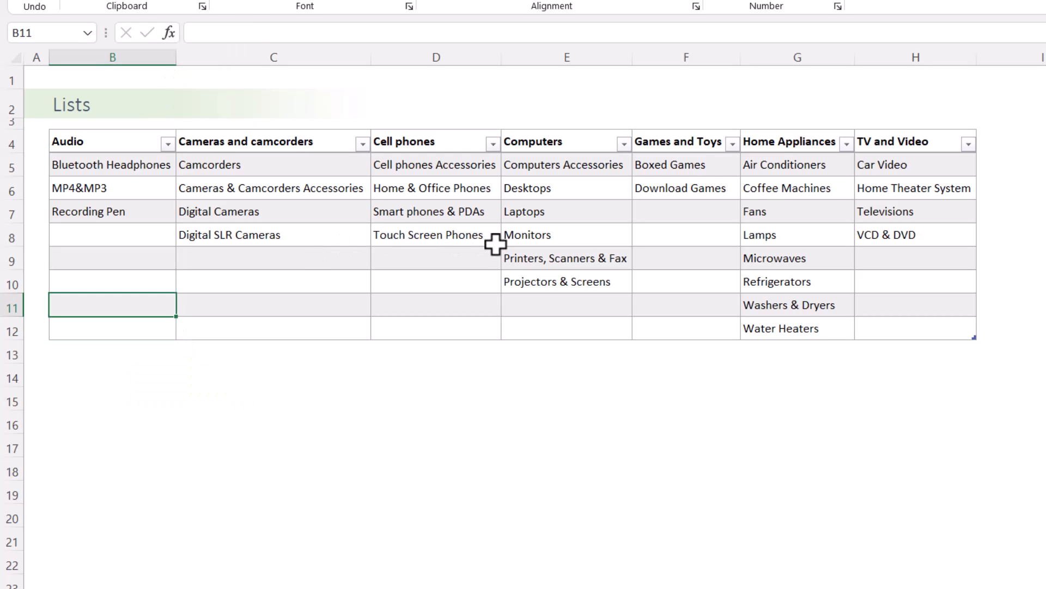
mouse_move(550, 105)
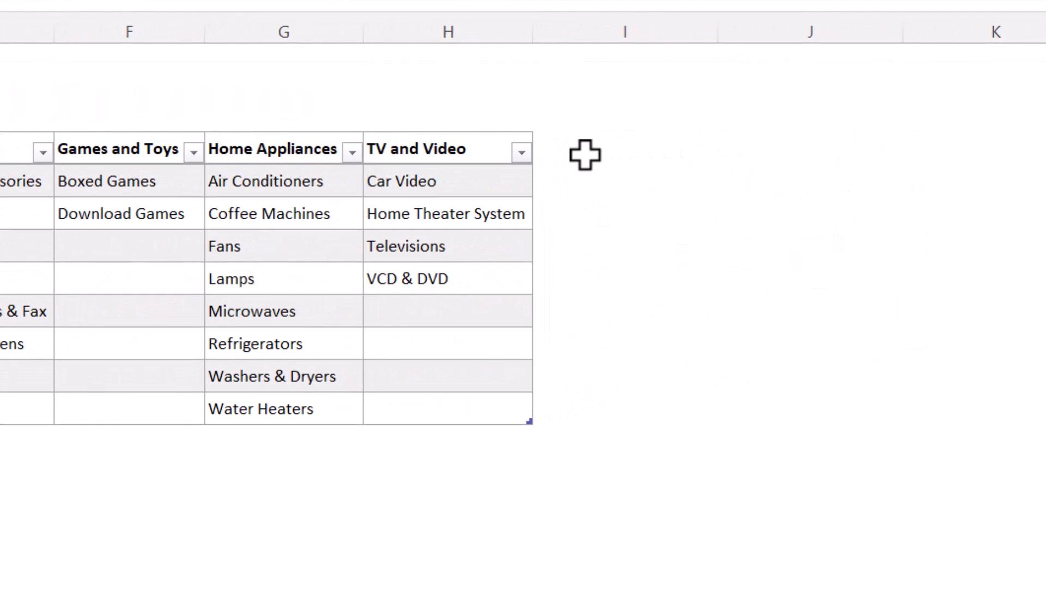
Enter New Category in I4 with SubCat 1 and SubCat 2 below it in the Lists table
left_click(625, 148)
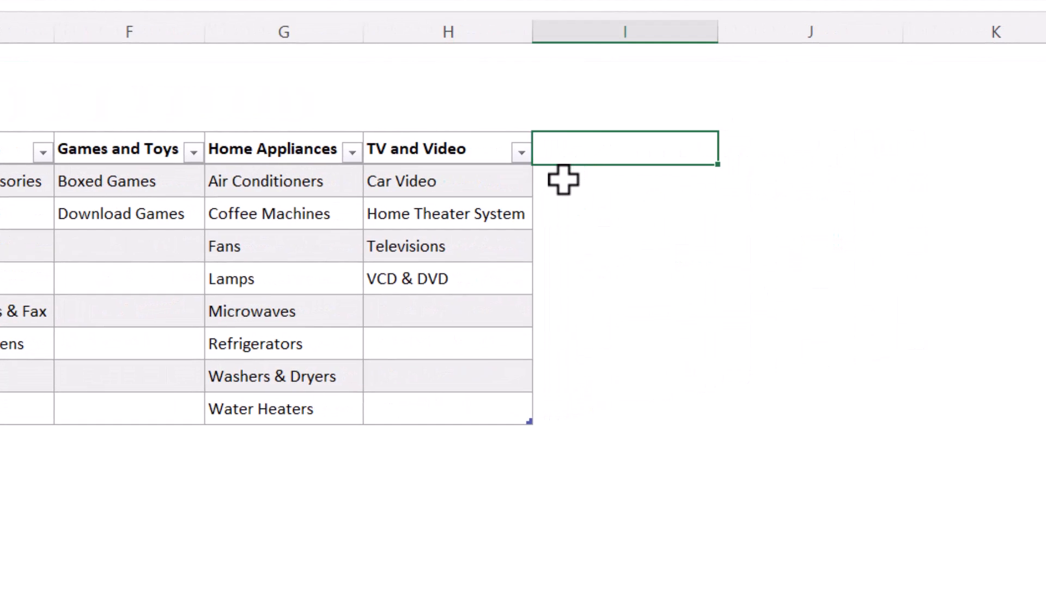
type("New")
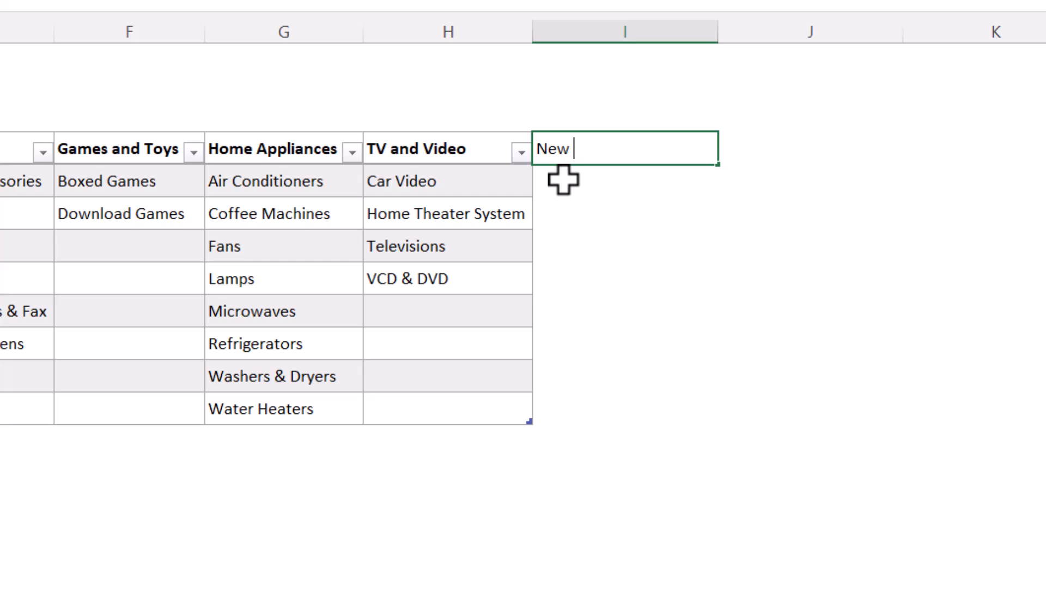
type("Category")
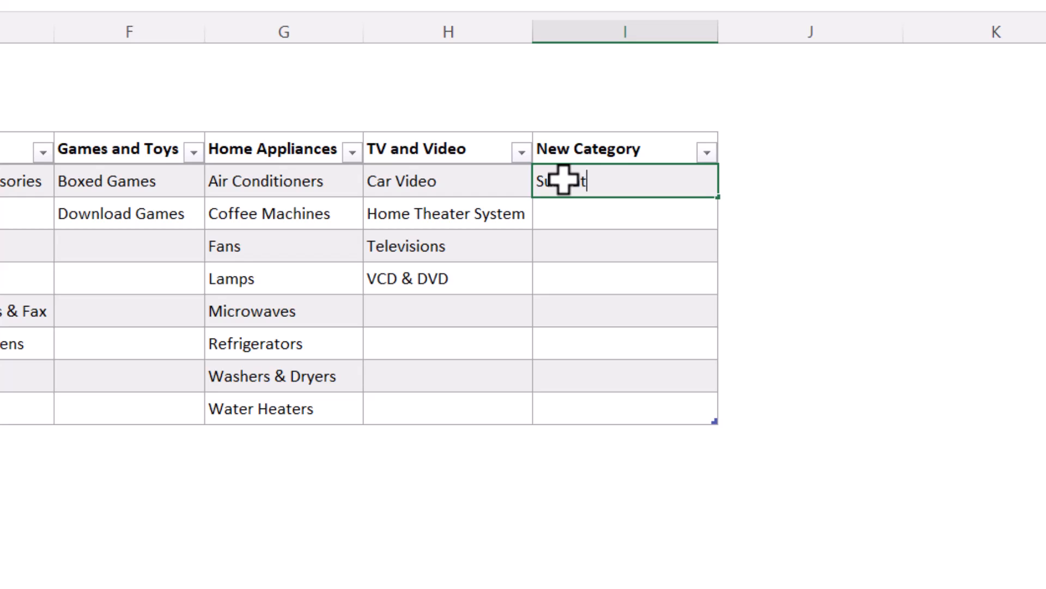
type("1")
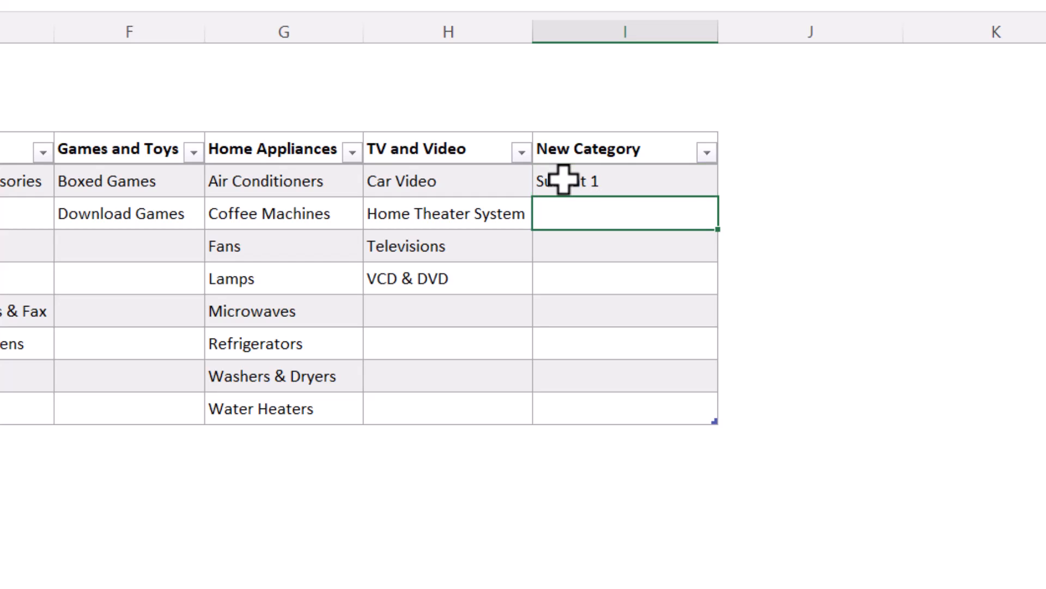
type("SubCat 1")
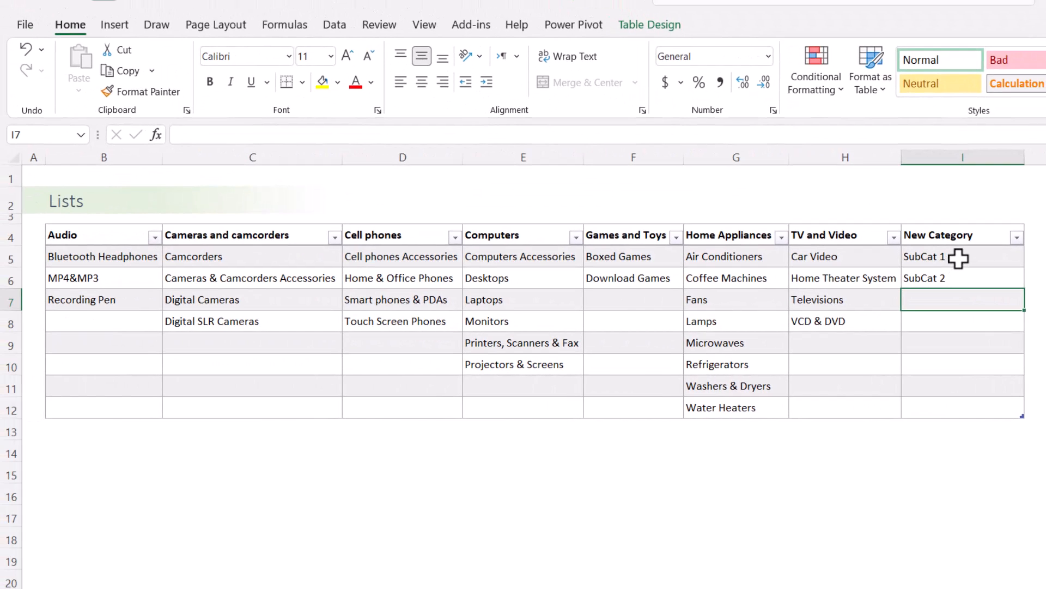
mouse_move(589, 274)
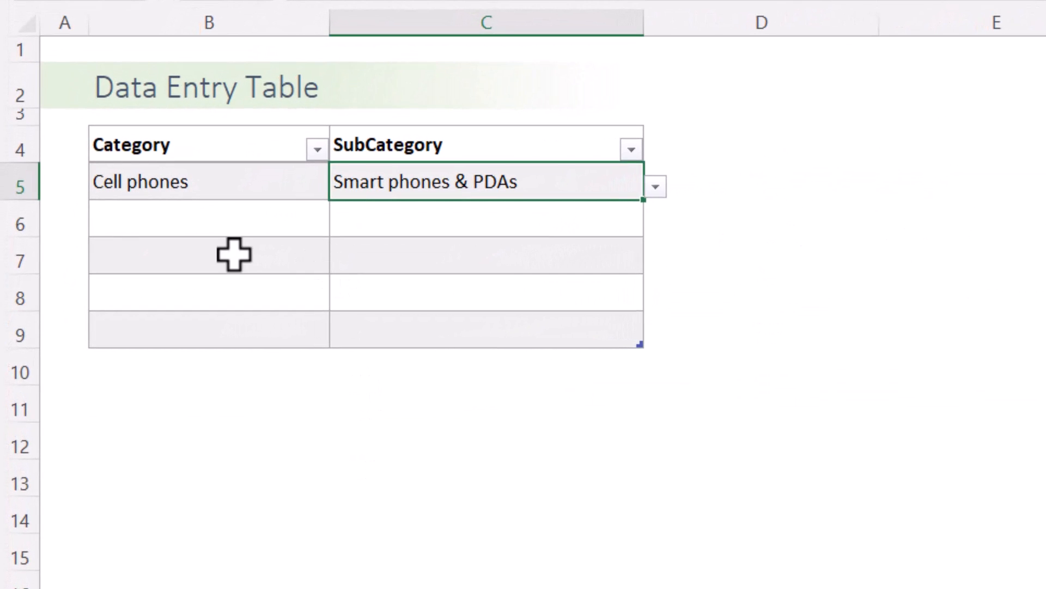
Pick New Category in B6 and SubCat 1 in C6 from the updated drop-downs
left_click(340, 221)
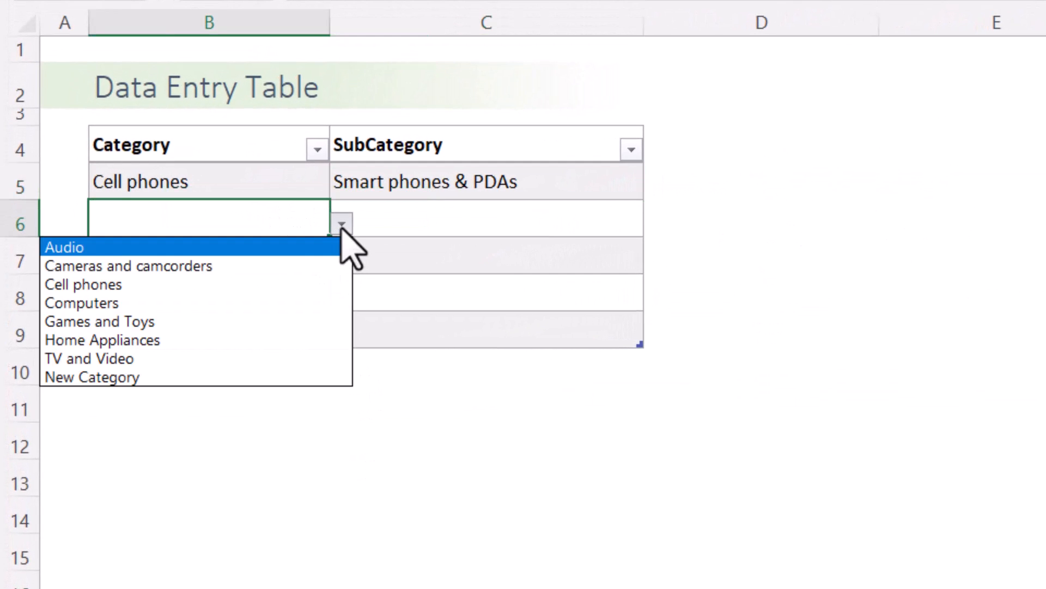
mouse_move(91, 377)
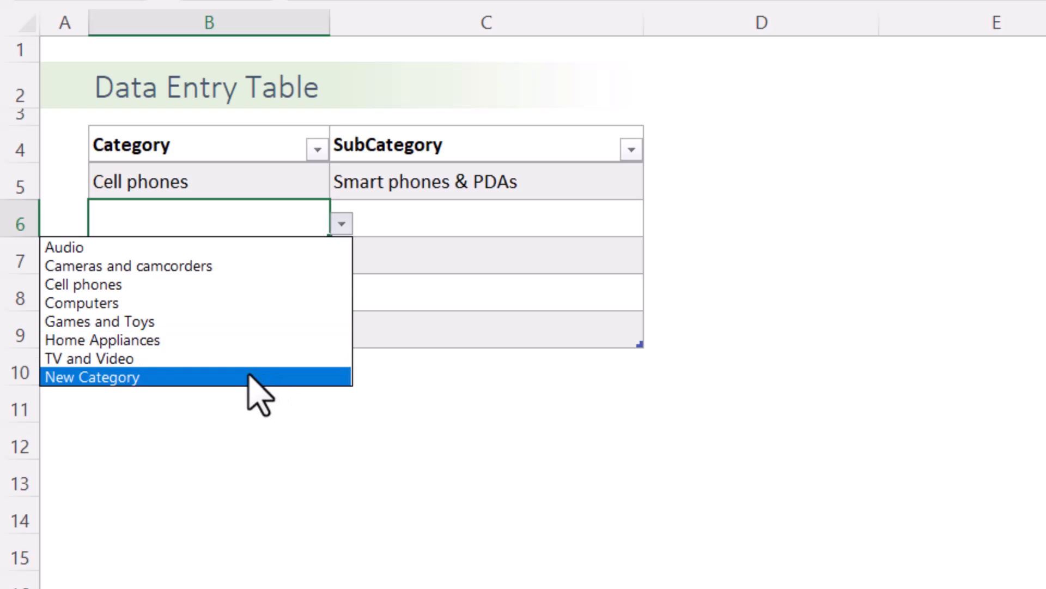
left_click(92, 376)
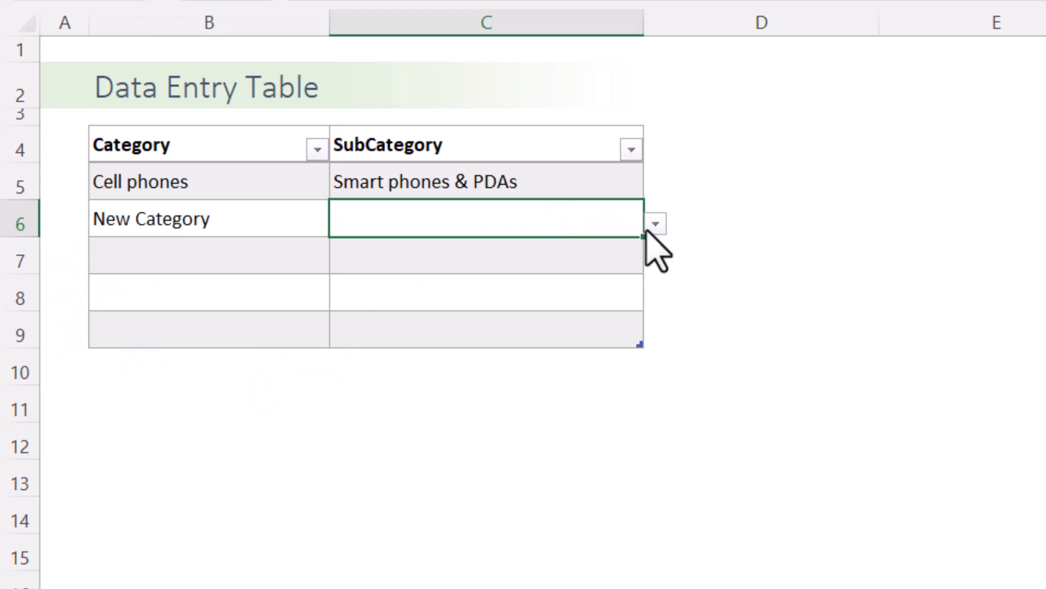
left_click(655, 223)
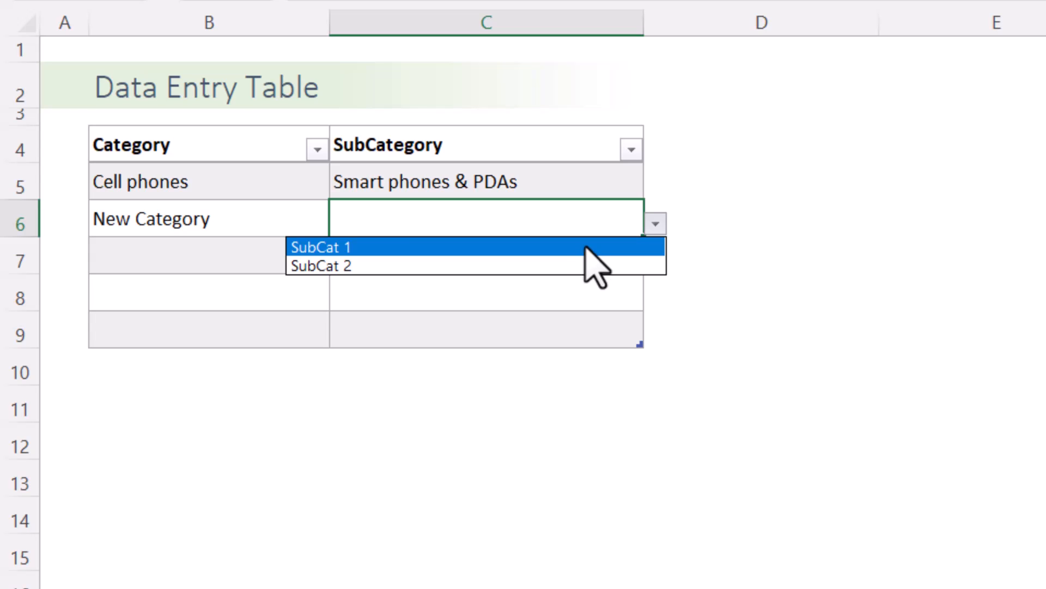
left_click(320, 247)
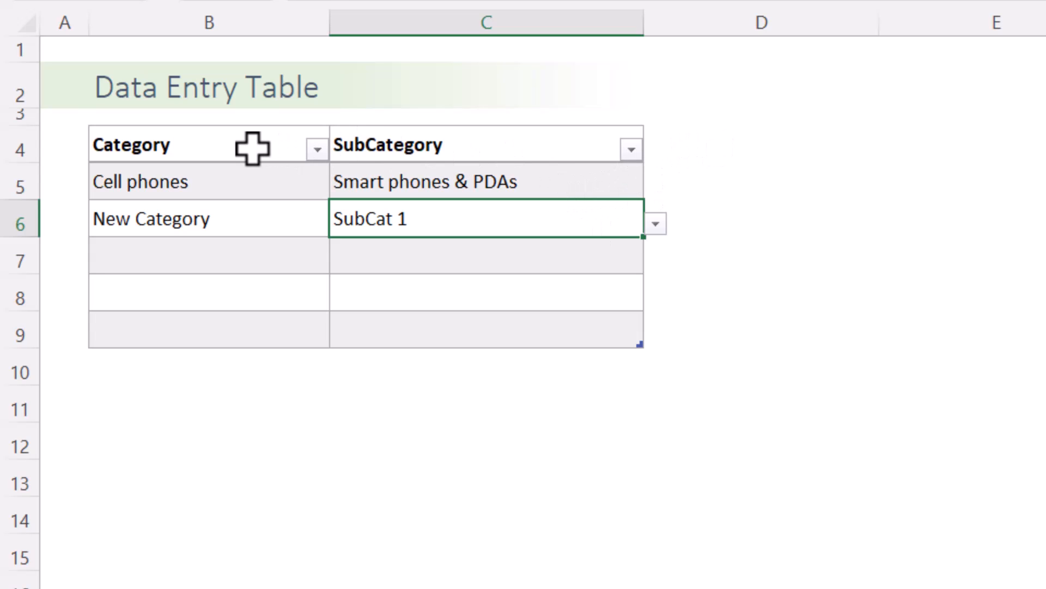
Insert a Date column left of Category and add Unit Price and Qty headers in E4 and F4
right_click(130, 145)
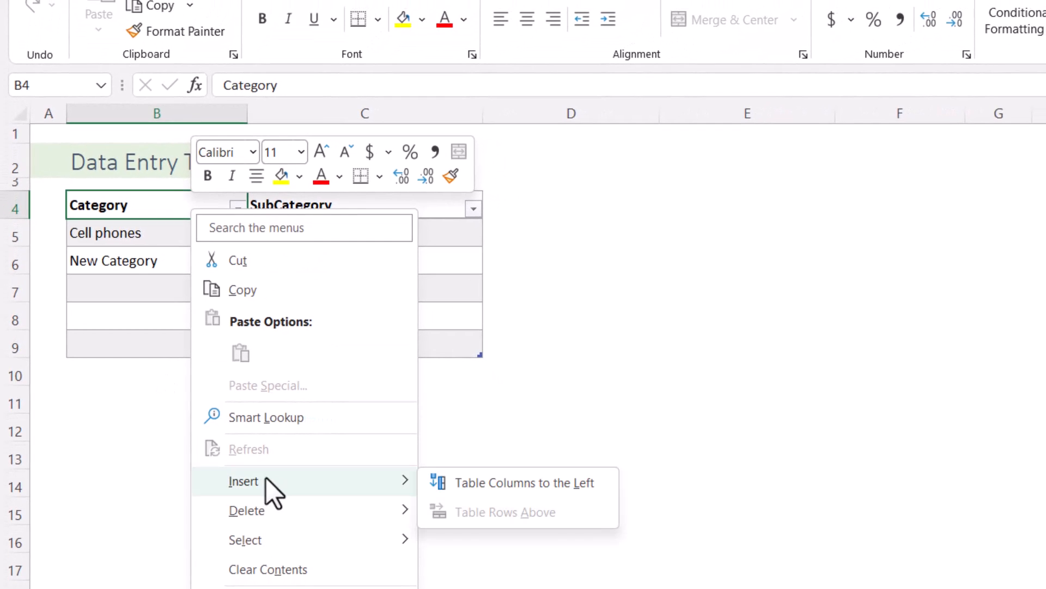
left_click(527, 483)
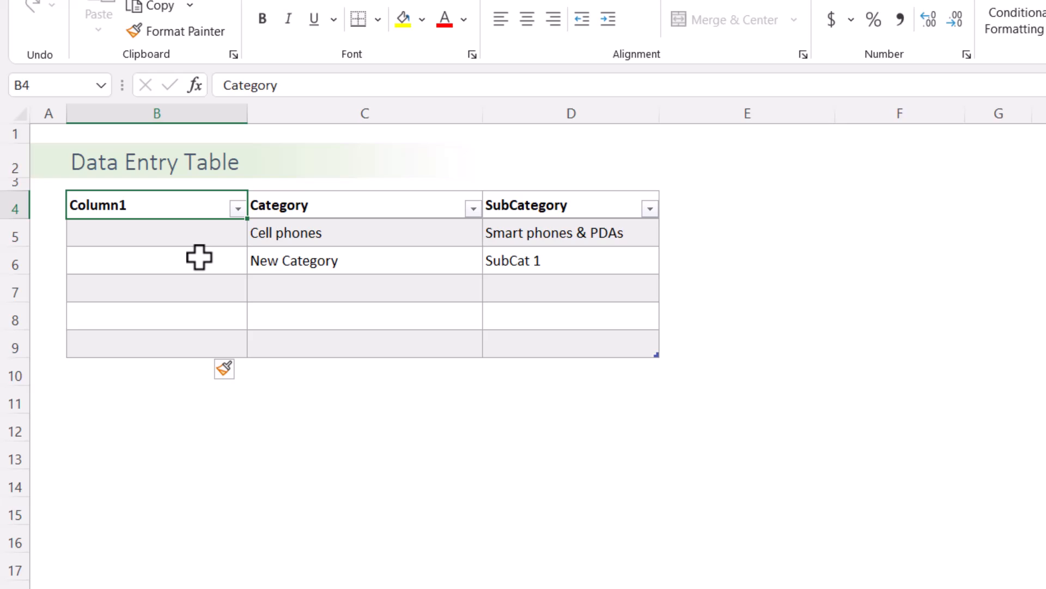
type("Date")
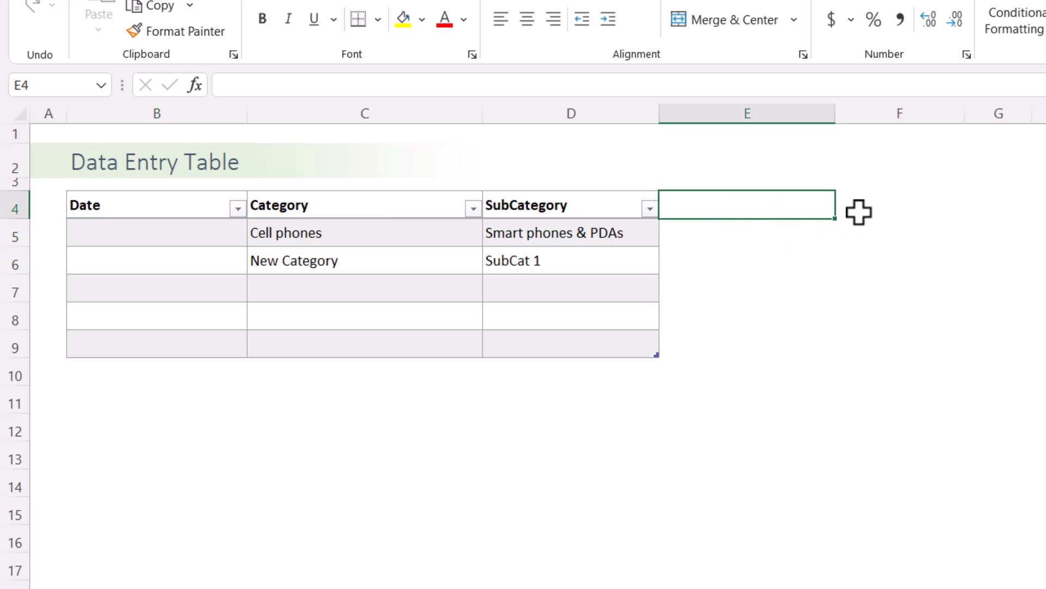
type("Unit Price")
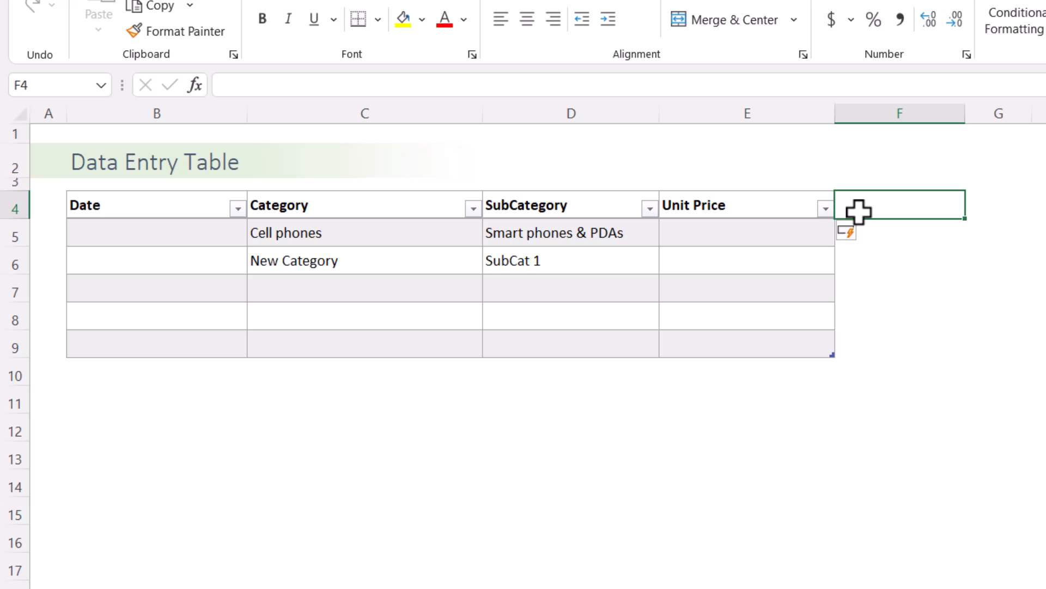
left_click(746, 233)
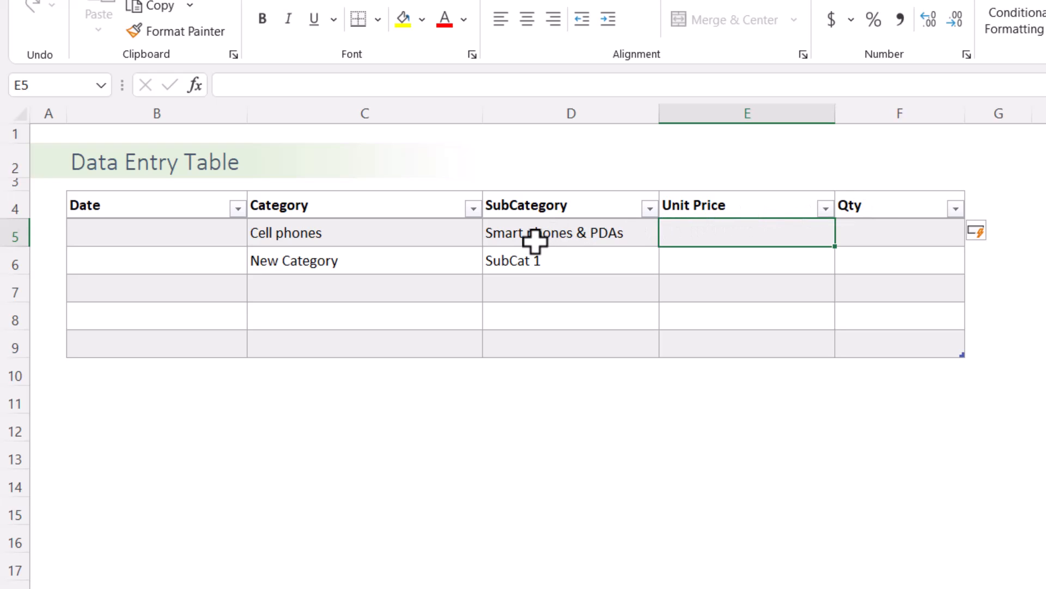
Rename the Category header in C4 to Type and the SubCategory header in D4 to Item
left_click(364, 205)
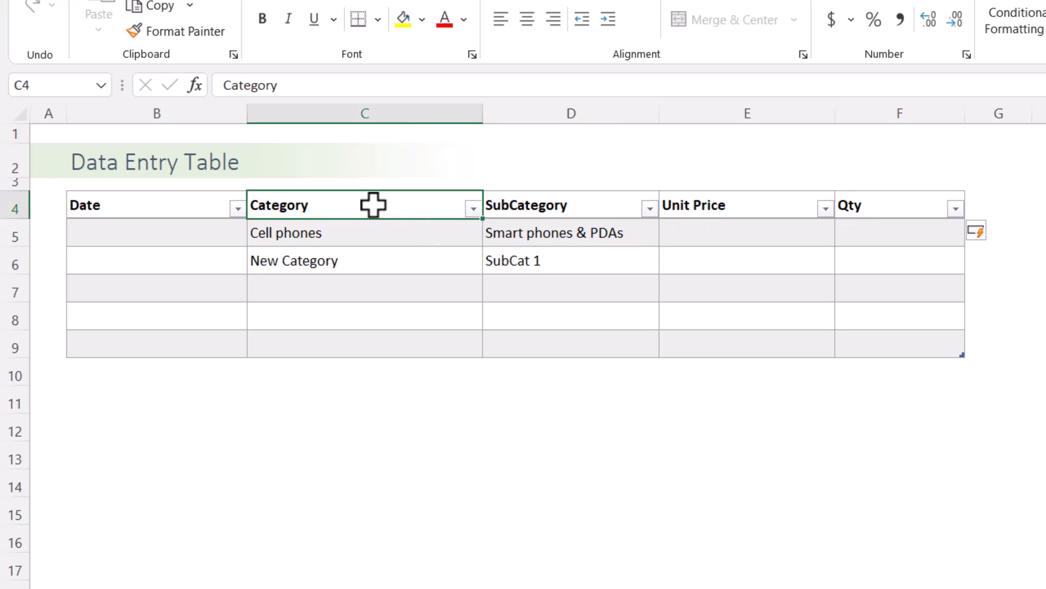
mouse_move(545, 320)
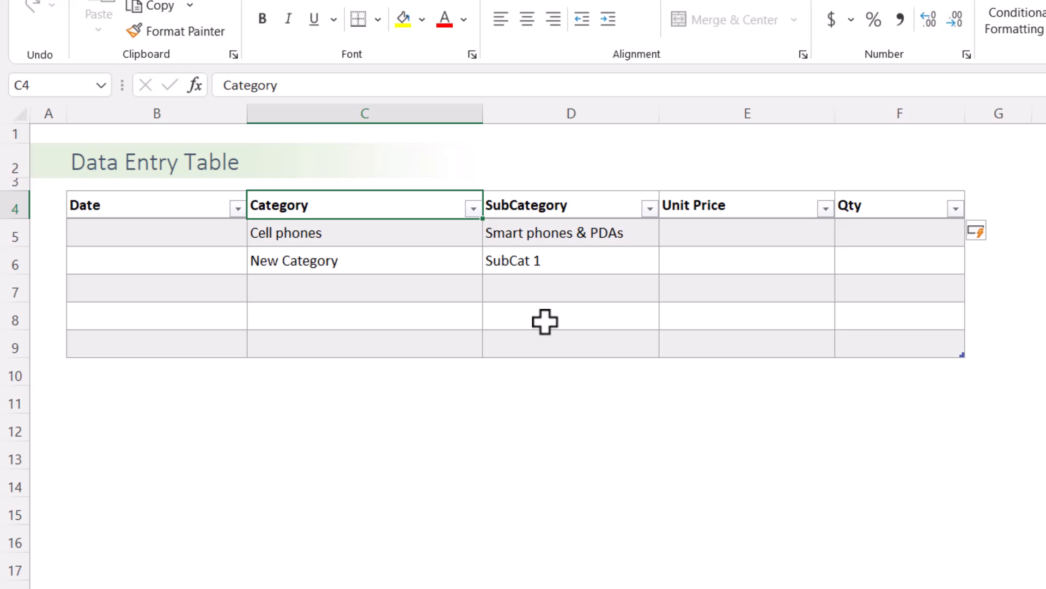
type("Type")
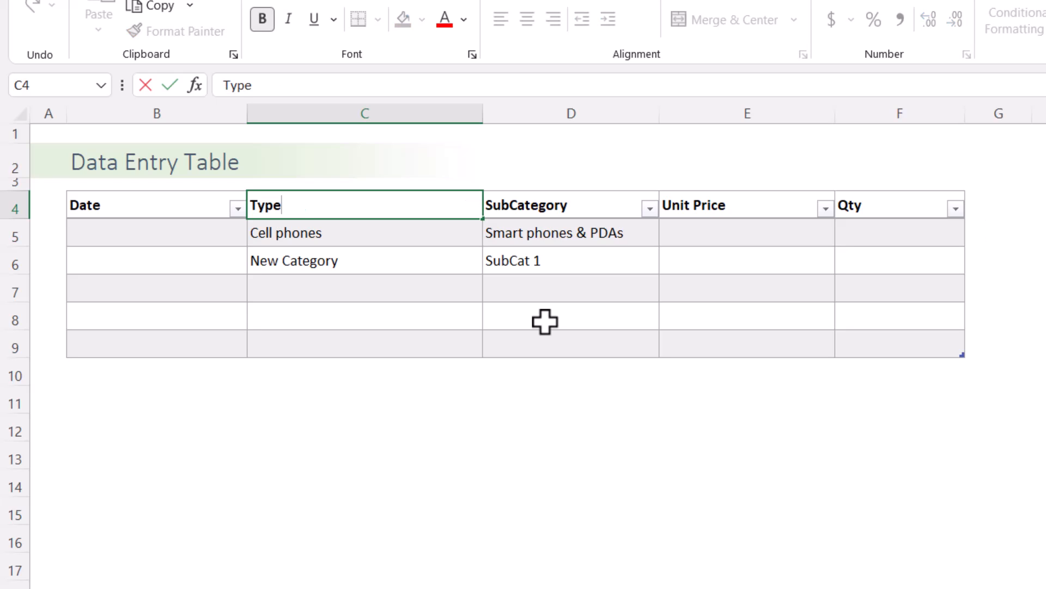
left_click(569, 205)
type("Item")
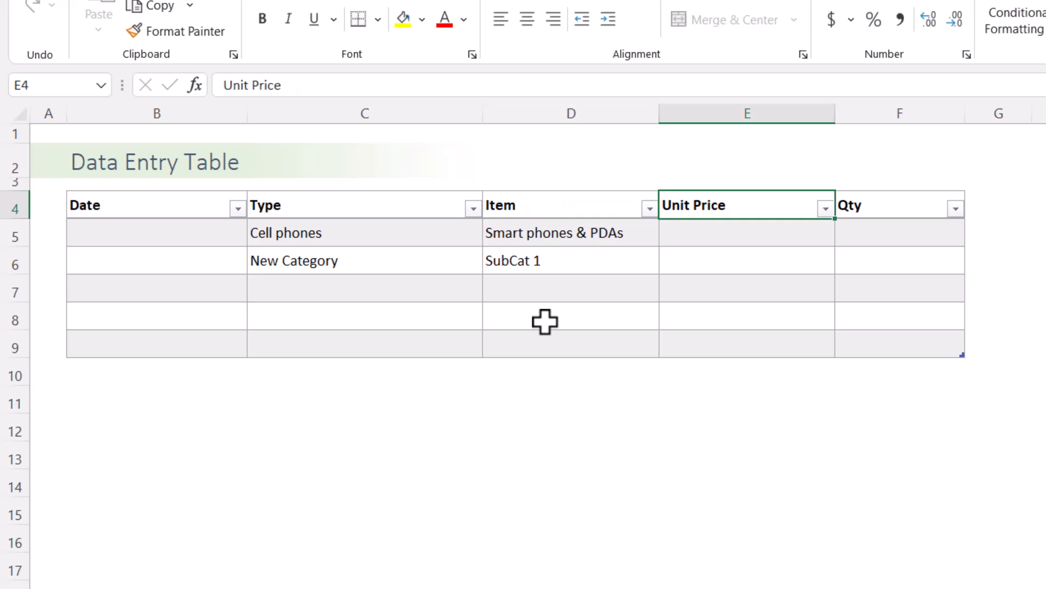
left_click(490, 290)
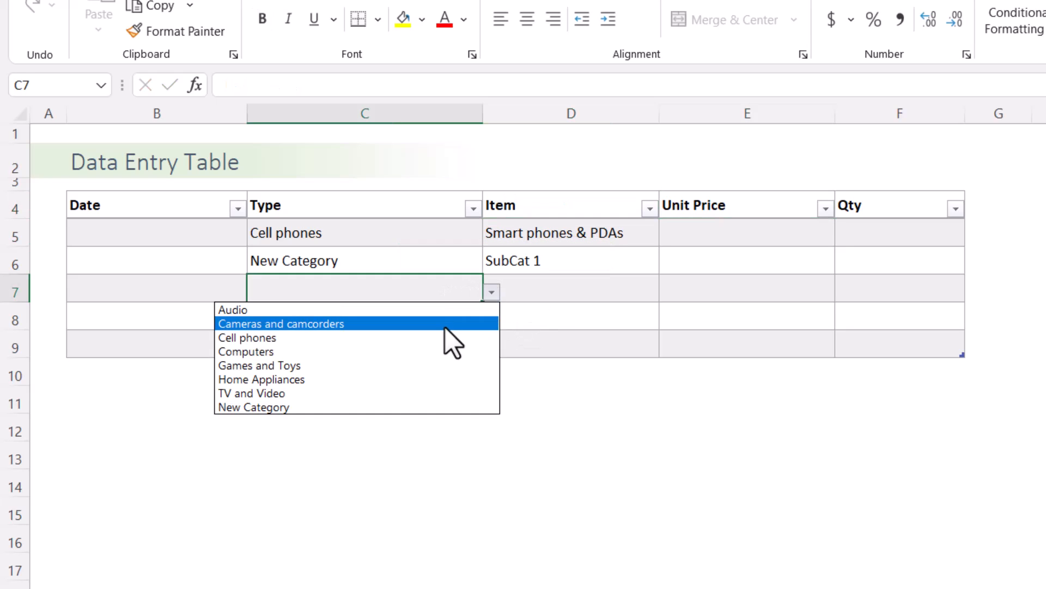
Pick Computers in C7 and Laptops in D7 from the renamed columns' drop-downs
left_click(245, 352)
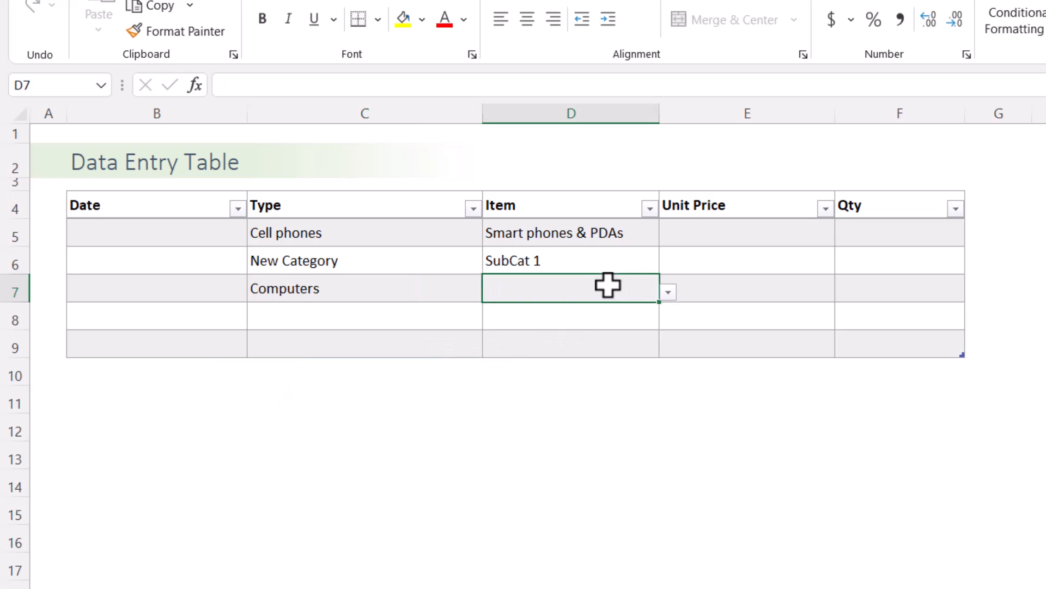
left_click(666, 291)
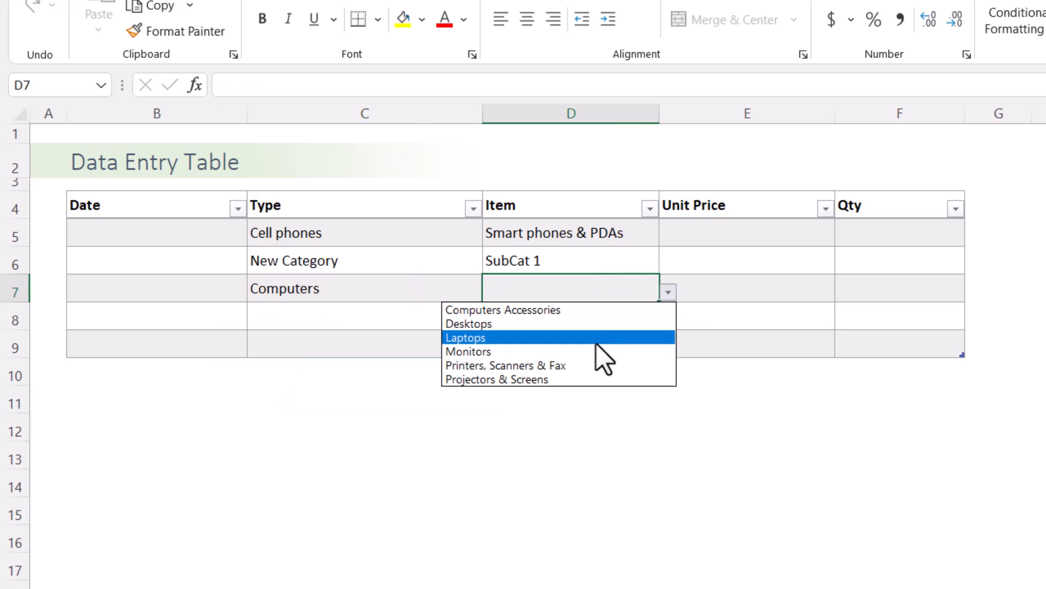
left_click(465, 337)
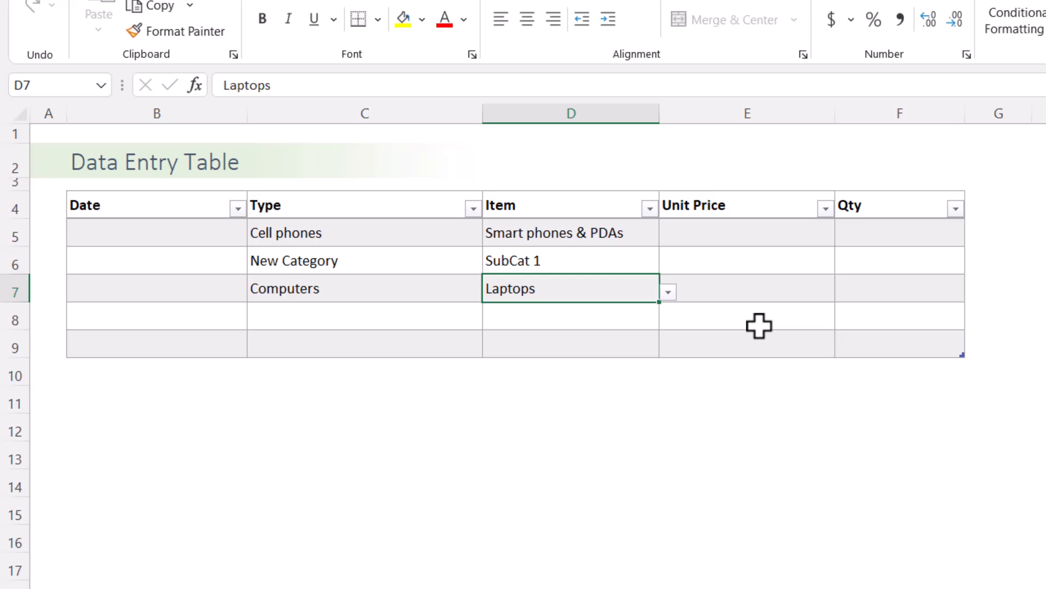